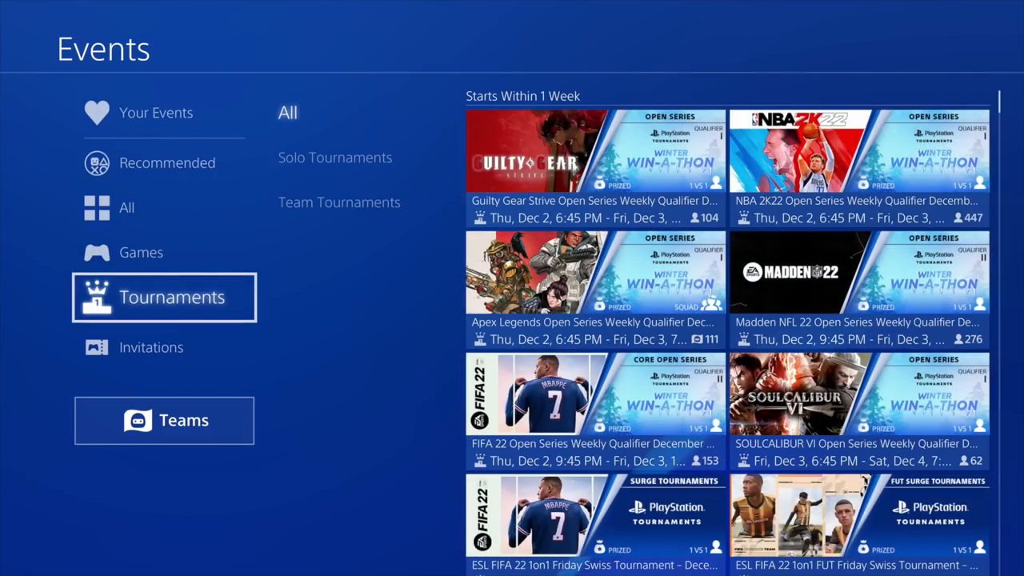
Move focus from the Tournaments sidebar to the All tournaments filter.
left_click(355, 112)
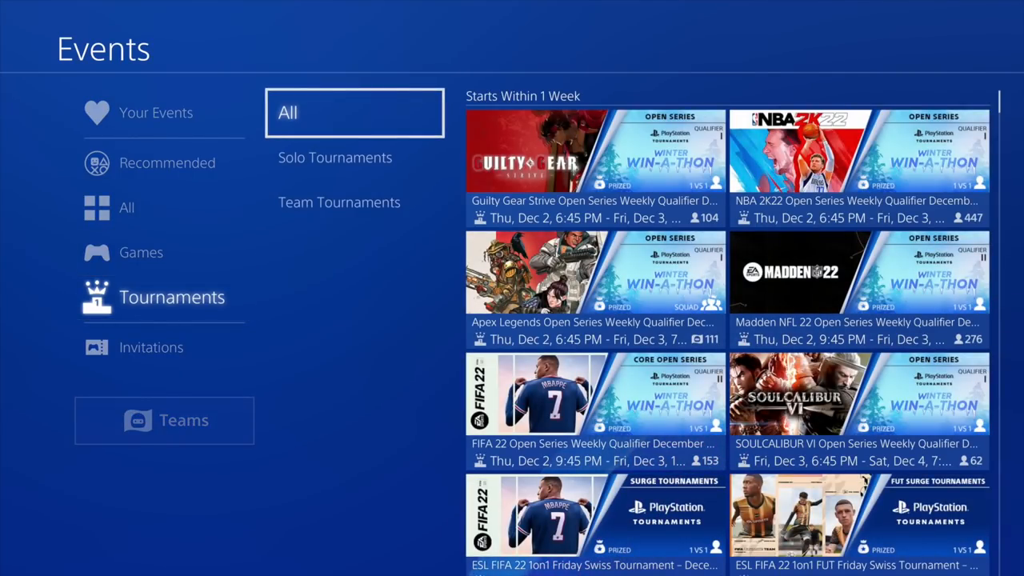